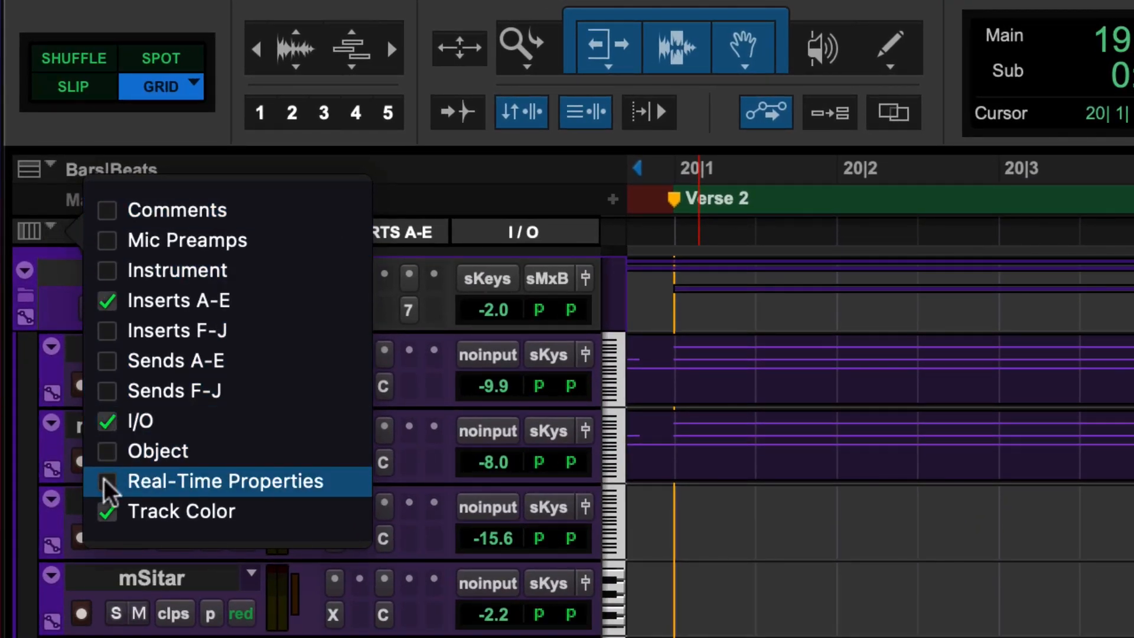
# Show the Real-Time Properties column in the Edit window via the View selector
pyautogui.click(106, 481)
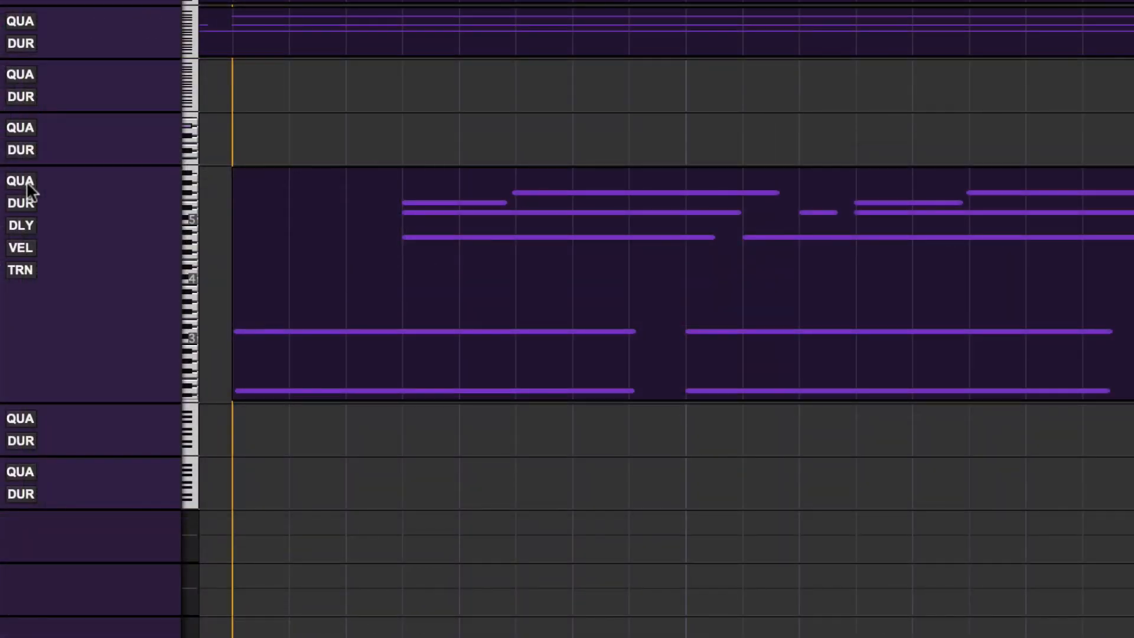
# Turn on quantize and a +2 octave transpose on the mPiano track
pyautogui.click(20, 180)
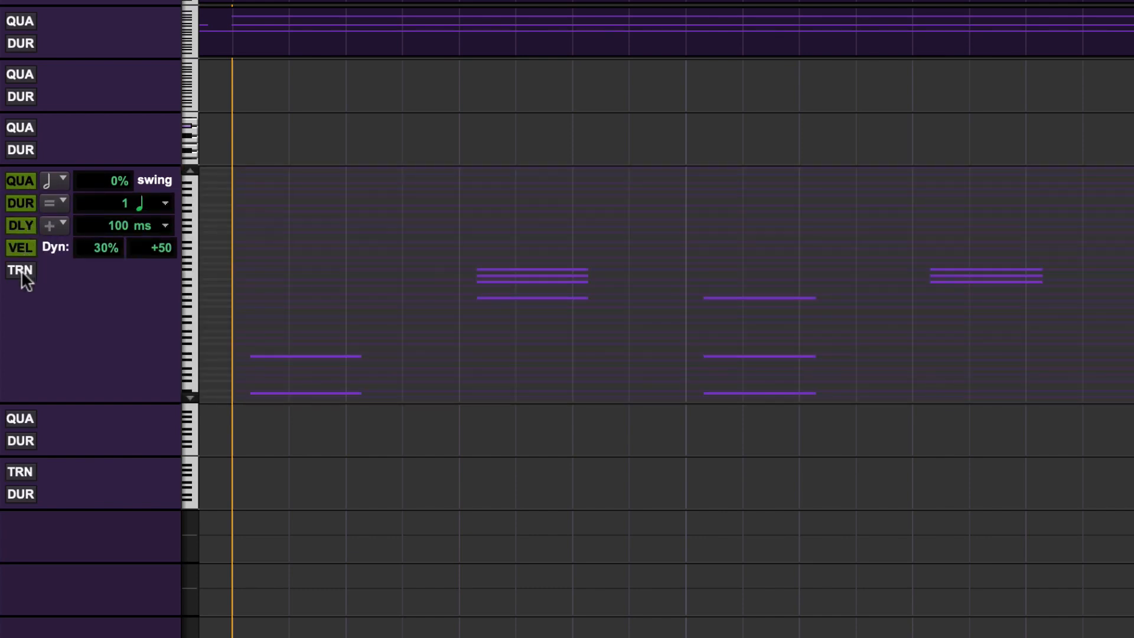
pyautogui.click(19, 270)
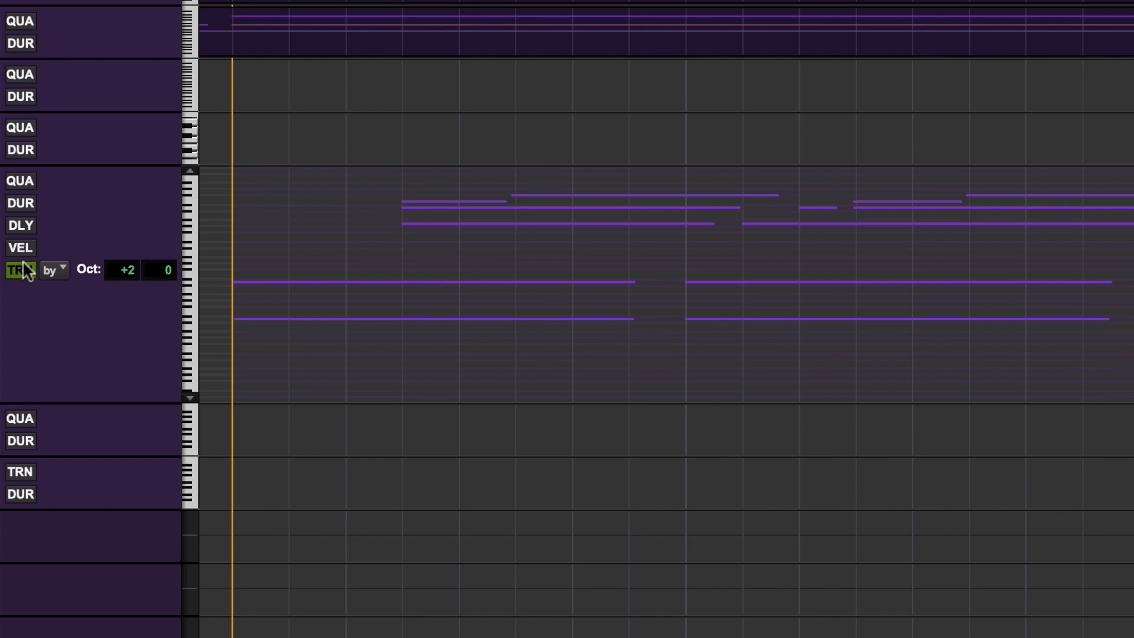
pyautogui.click(349, 10)
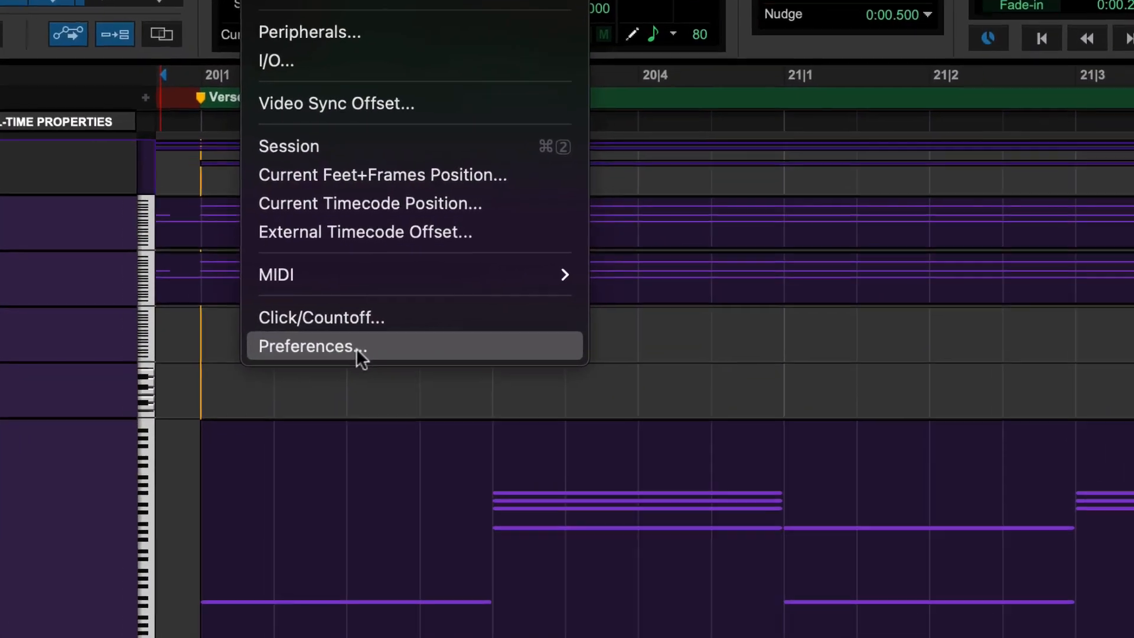
# Enable 'Display Events as Modified by Real-Time Properties' in the MIDI preferences
pyautogui.click(312, 345)
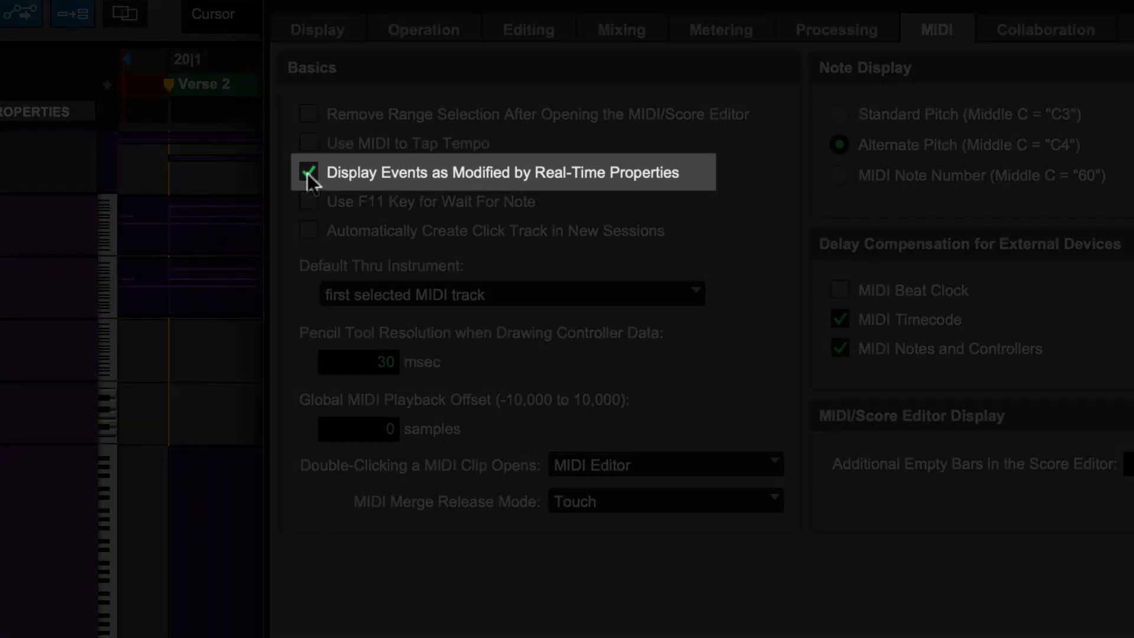
pyautogui.click(308, 172)
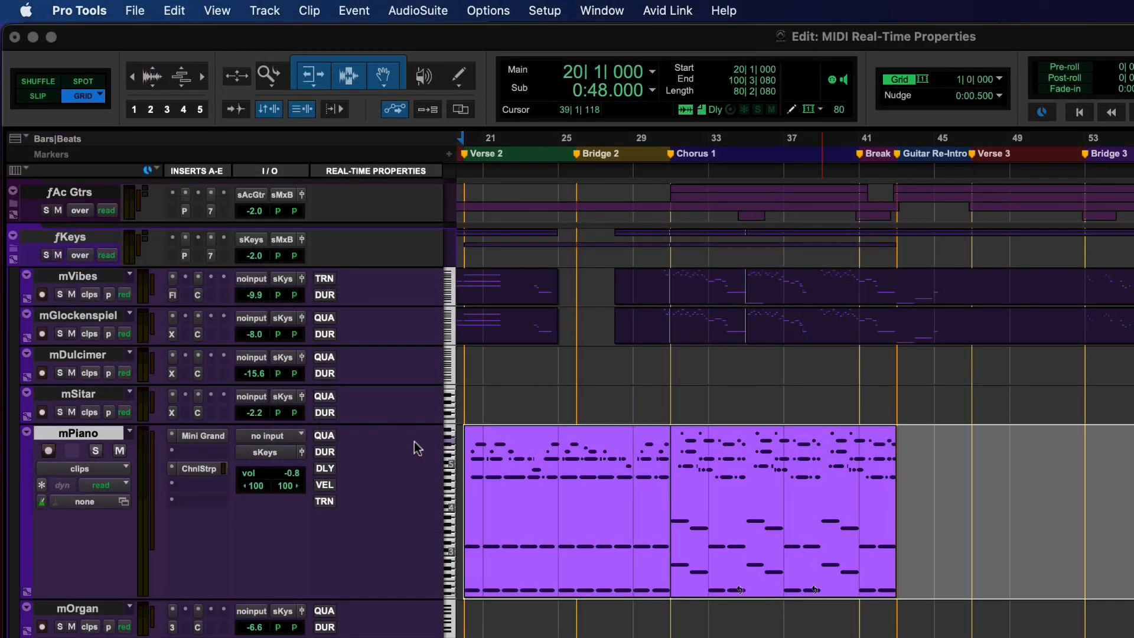
# Enable quantize on mPiano and write its real-time properties into the clips
pyautogui.click(325, 435)
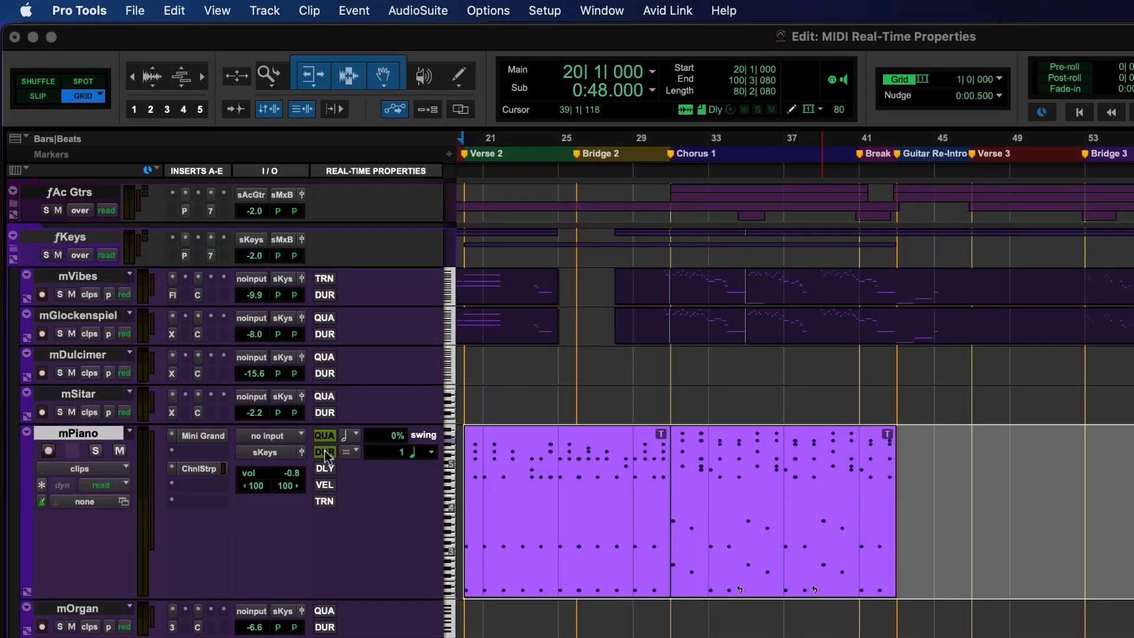
pyautogui.click(264, 10)
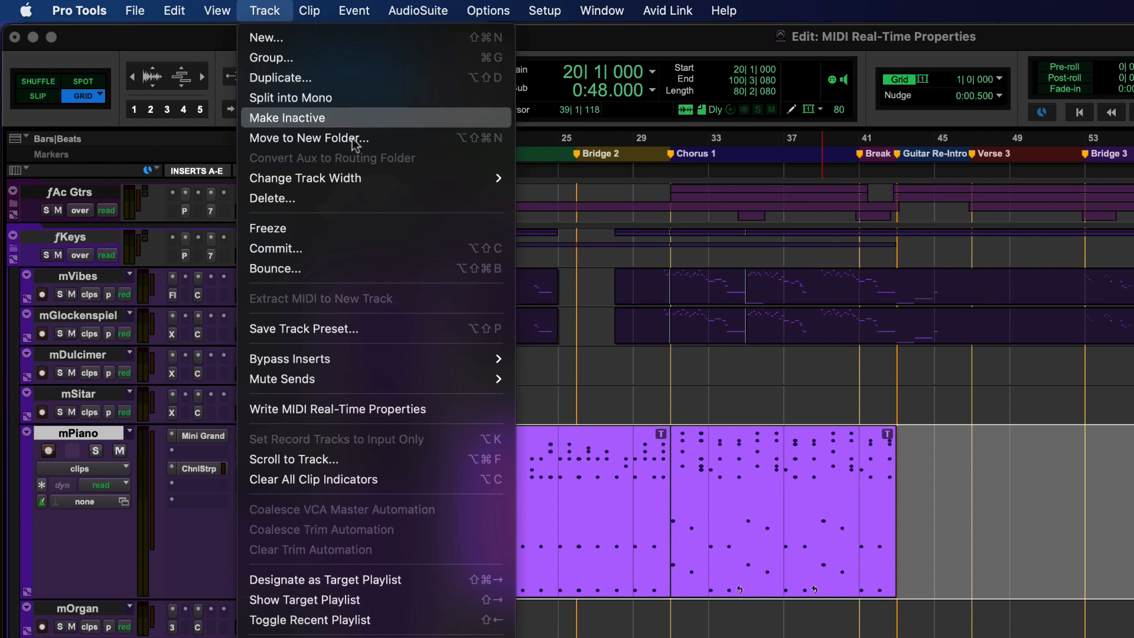
pyautogui.moveTo(337, 410)
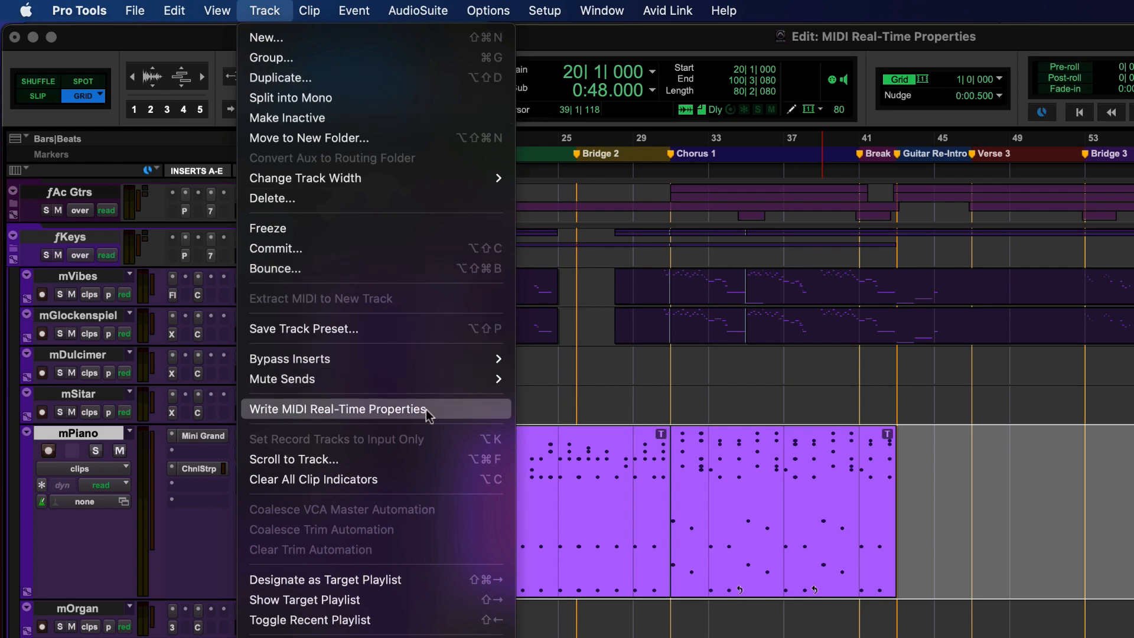
pyautogui.click(338, 408)
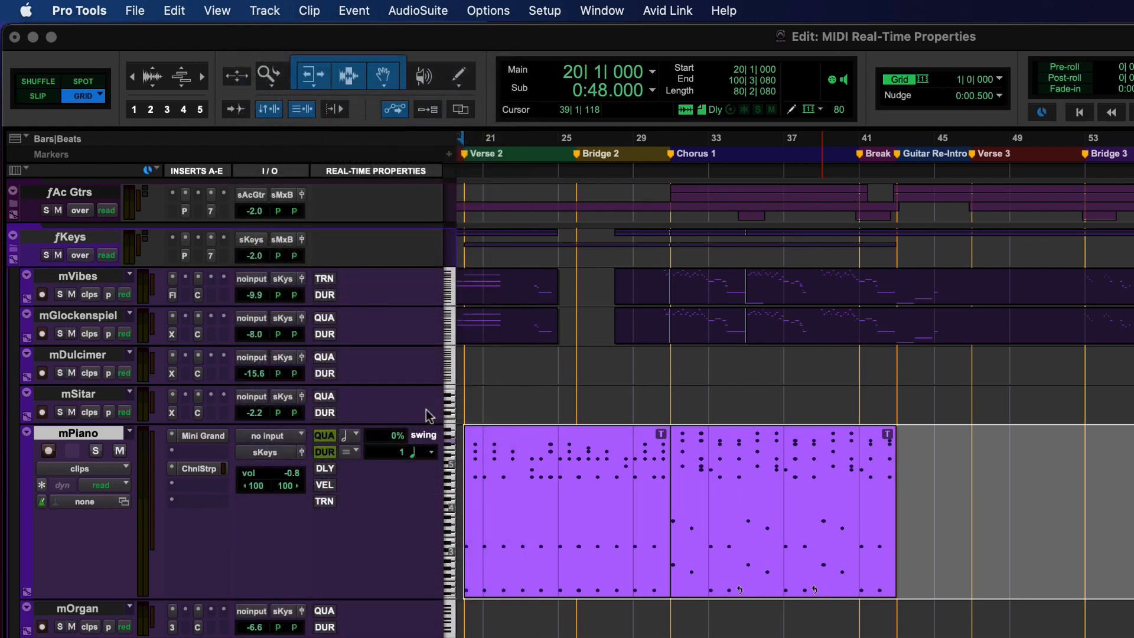